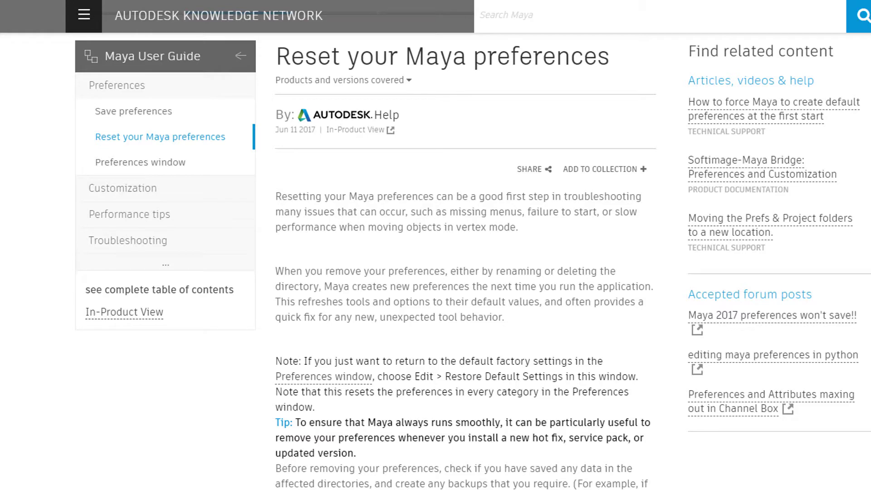
{"action": "mouse_move", "coordinate": [528, 327]}
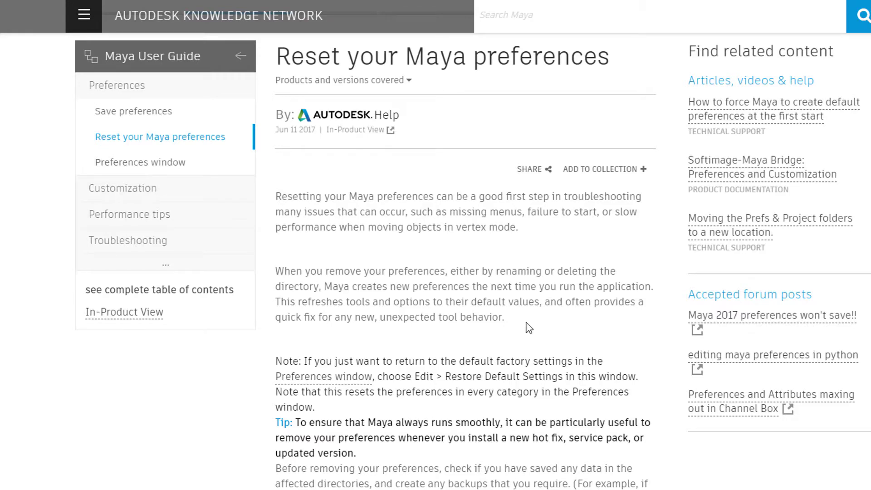
{"action": "mouse_move", "coordinate": [448, 256]}
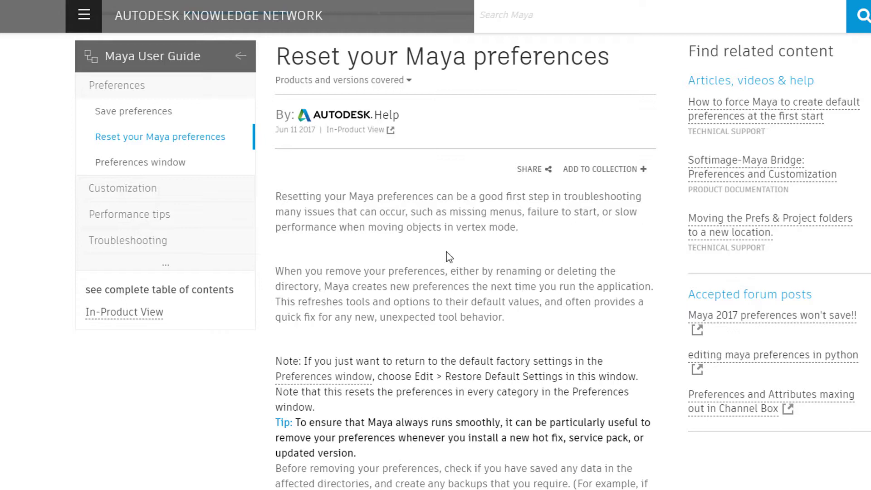
{"action": "mouse_move", "coordinate": [462, 205]}
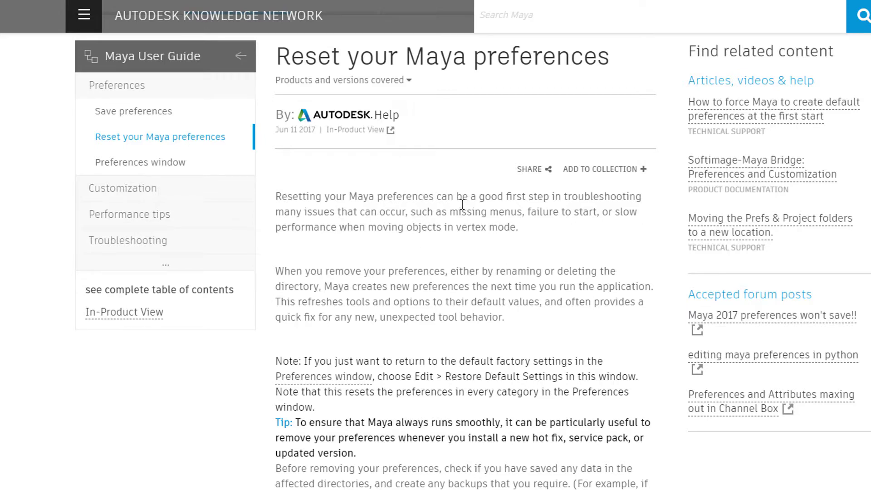
{"action": "mouse_move", "coordinate": [562, 230]}
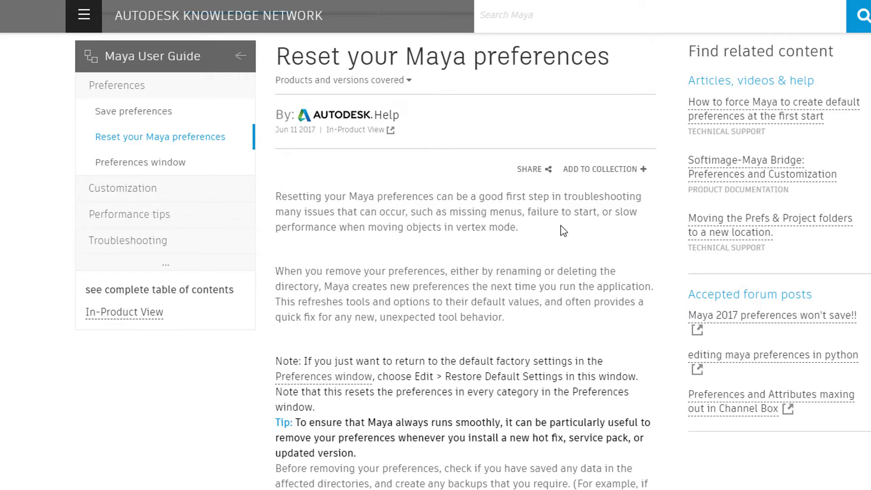
{"action": "mouse_move", "coordinate": [447, 255]}
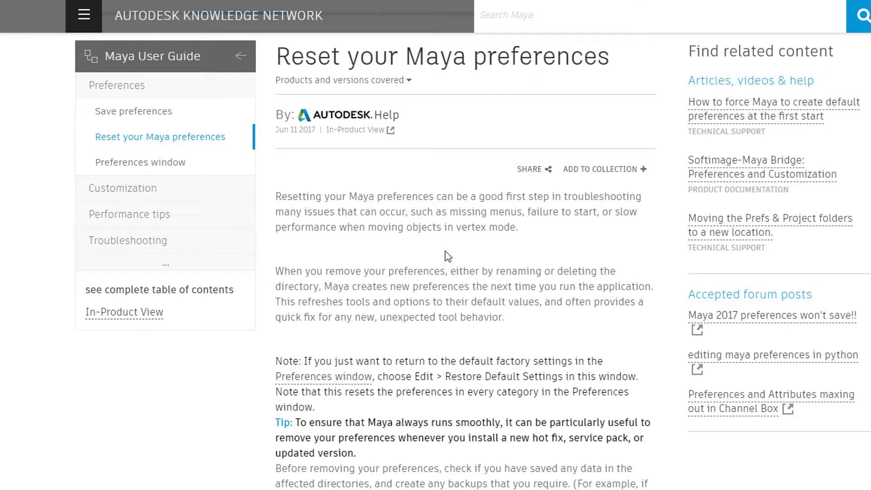
{"action": "mouse_move", "coordinate": [517, 262]}
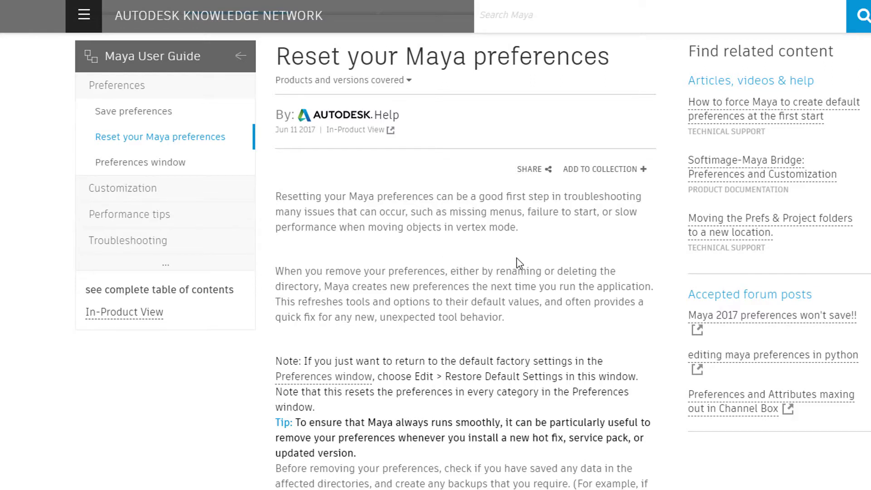
{"action": "mouse_move", "coordinate": [345, 264]}
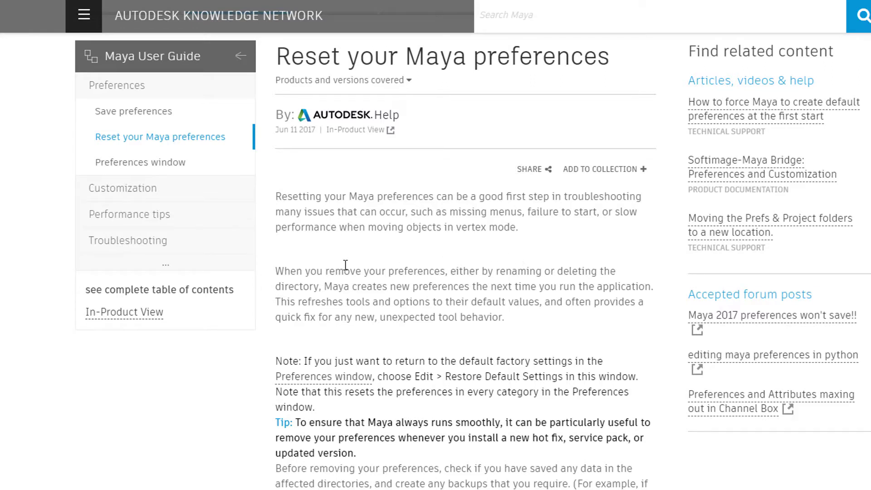
{"action": "mouse_move", "coordinate": [491, 242]}
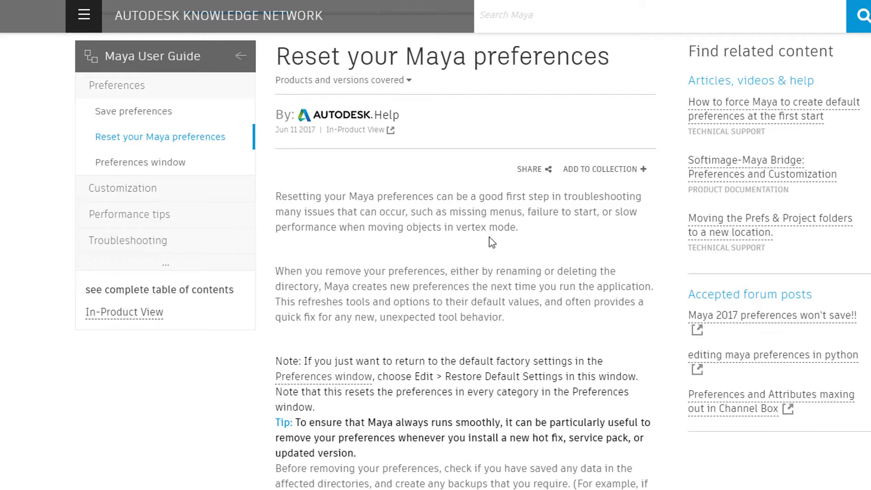
{"action": "mouse_move", "coordinate": [518, 256]}
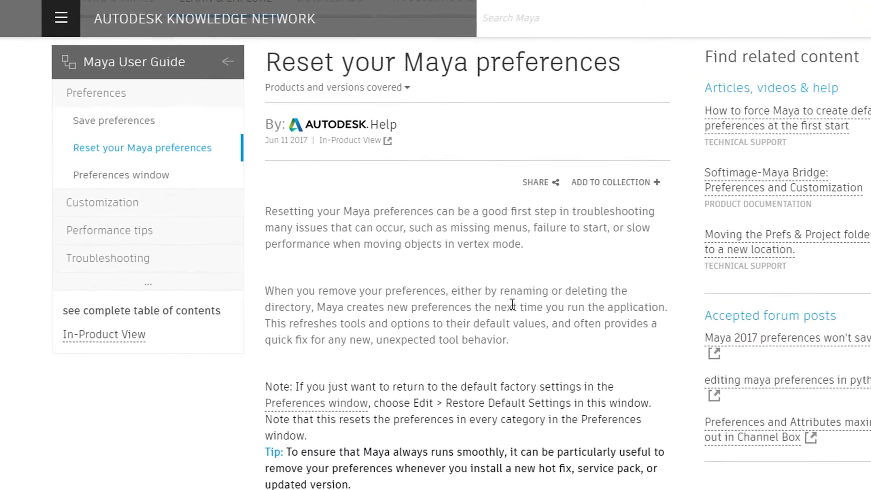
- Scroll the article down to the 'To remove all preferences' steps listing Windows, Mac OS X and Linux directories
{"action": "scroll", "scroll_direction": "down", "scroll_amount": 3}
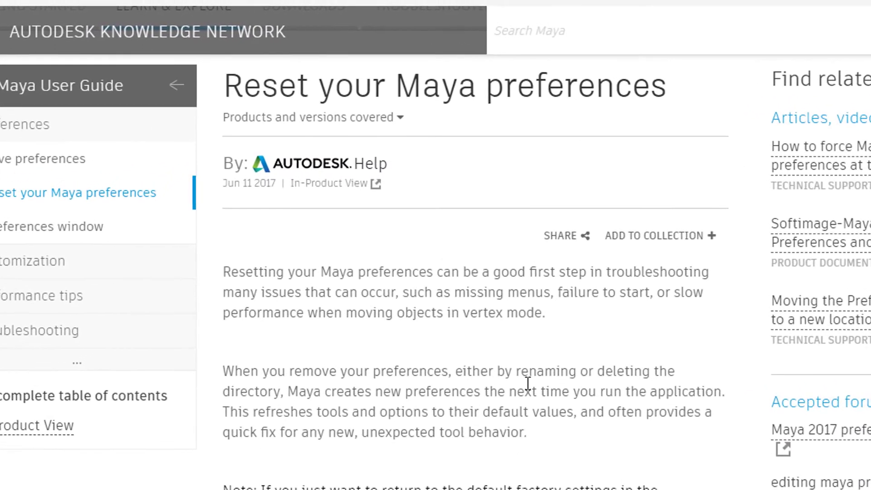
{"action": "scroll", "scroll_direction": "down", "scroll_amount": 3}
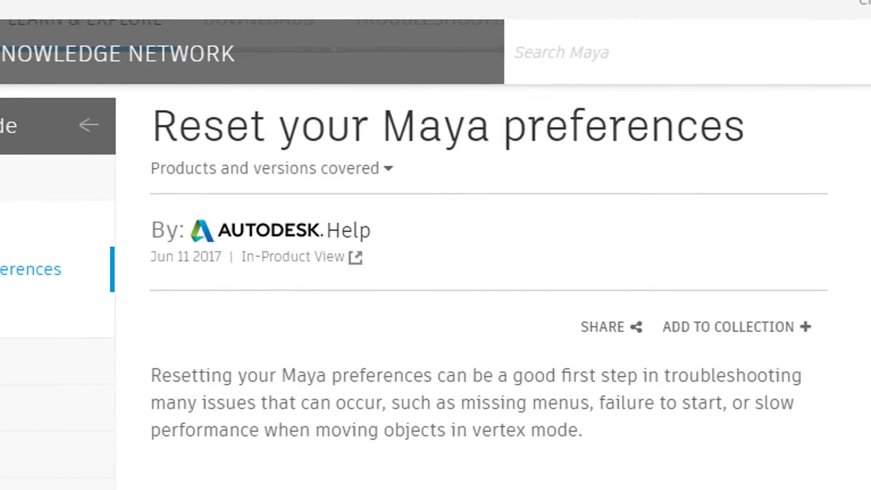
{"action": "scroll", "scroll_direction": "down", "scroll_amount": 3}
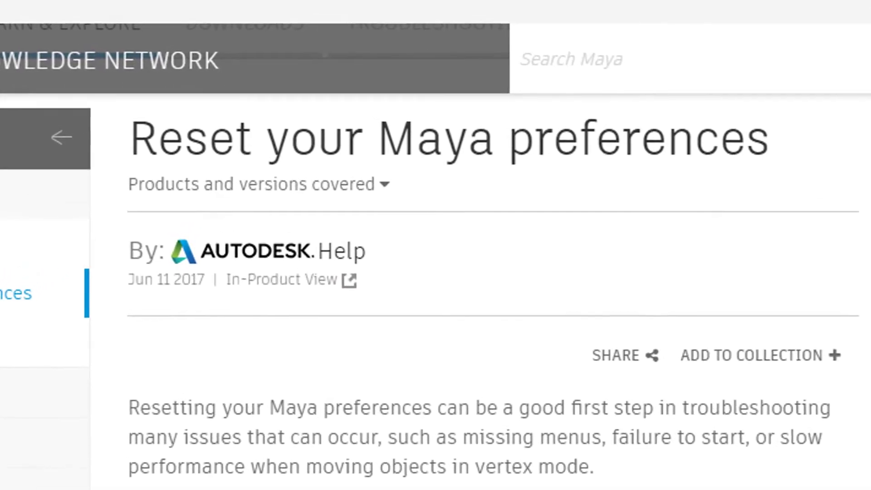
{"action": "scroll", "scroll_direction": "down", "scroll_amount": 3}
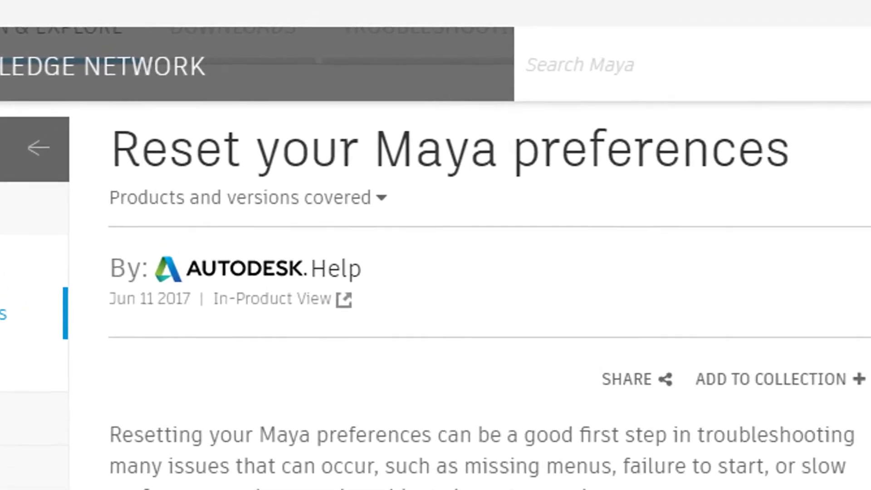
{"action": "scroll", "scroll_direction": "down", "scroll_amount": 3}
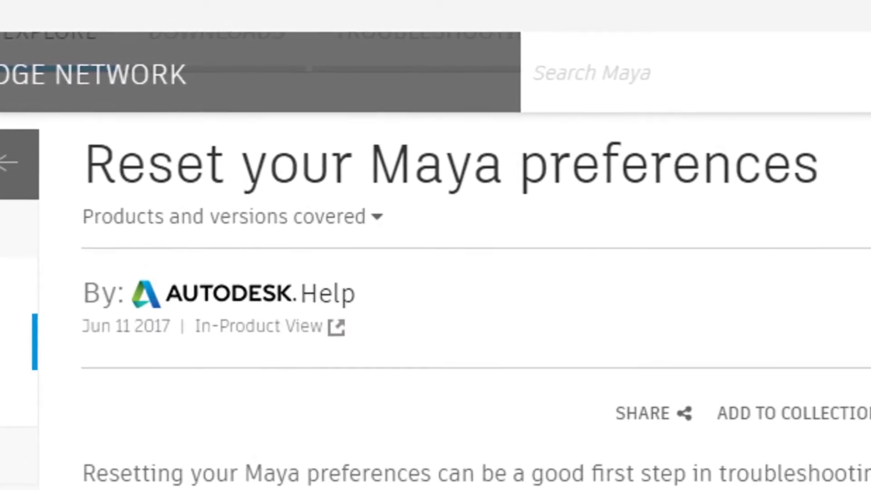
{"action": "scroll", "scroll_direction": "down", "scroll_amount": 3}
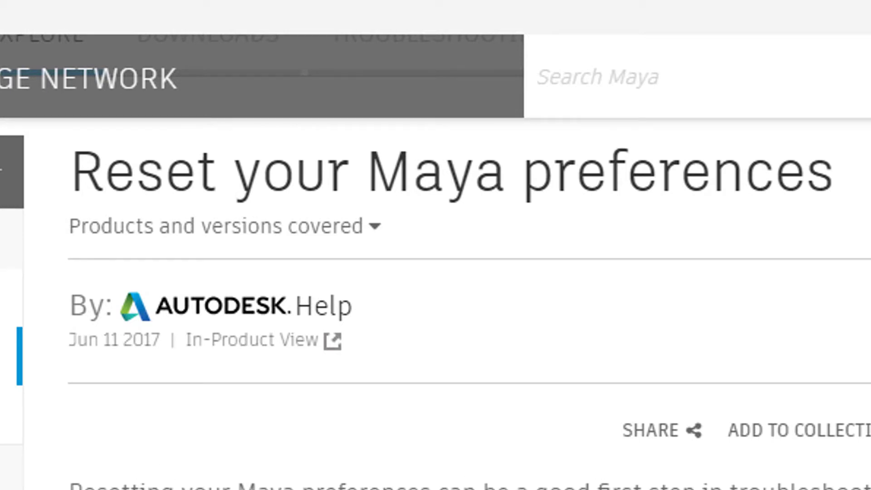
{"action": "scroll", "scroll_direction": "down", "scroll_amount": 3}
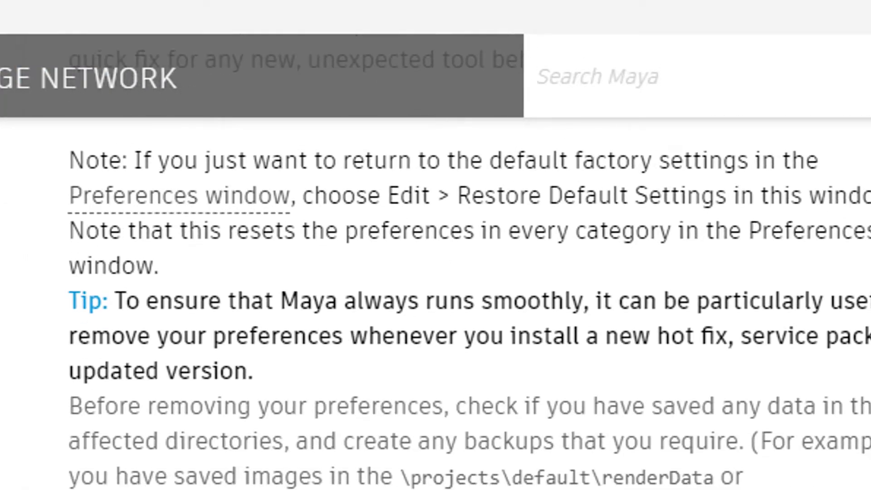
{"action": "scroll", "scroll_direction": "down", "scroll_amount": 3}
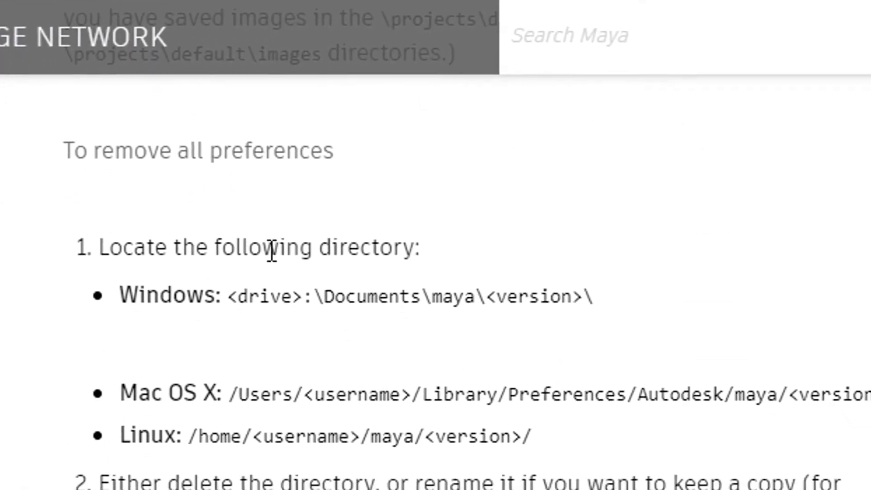
{"action": "scroll", "scroll_direction": "down", "scroll_amount": 3}
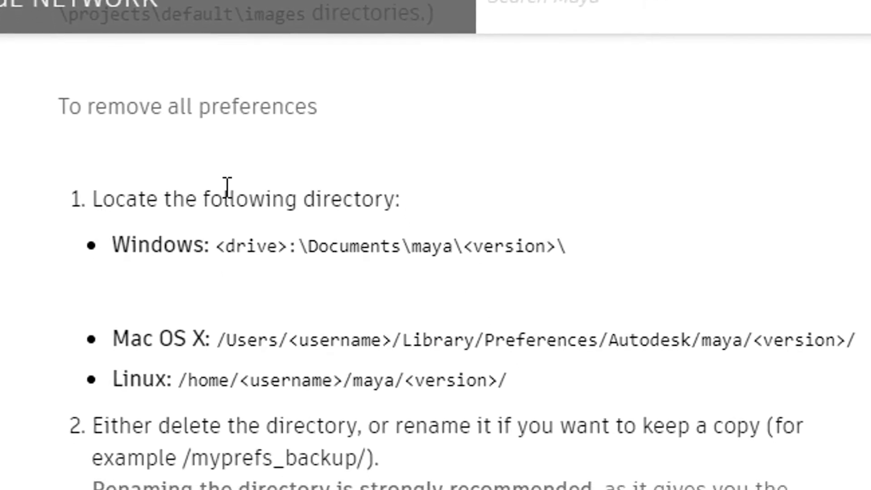
{"action": "scroll", "scroll_direction": "down", "scroll_amount": 3}
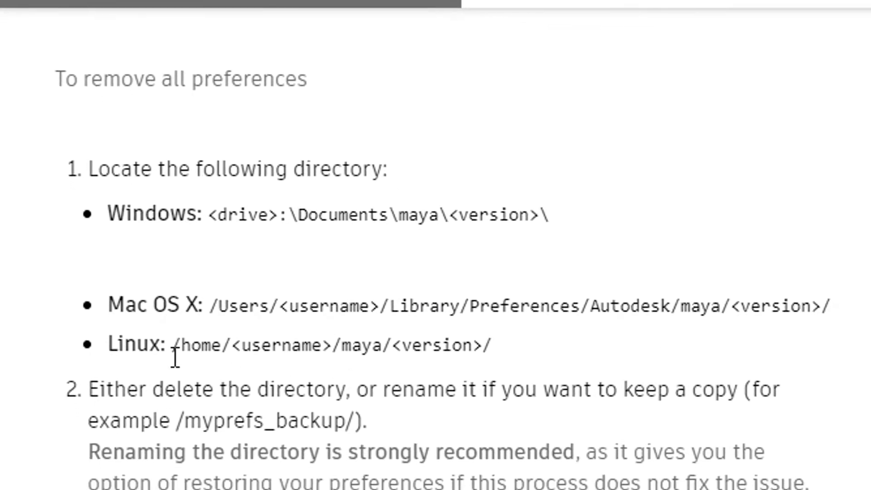
{"action": "scroll", "scroll_direction": "up", "scroll_amount": 3}
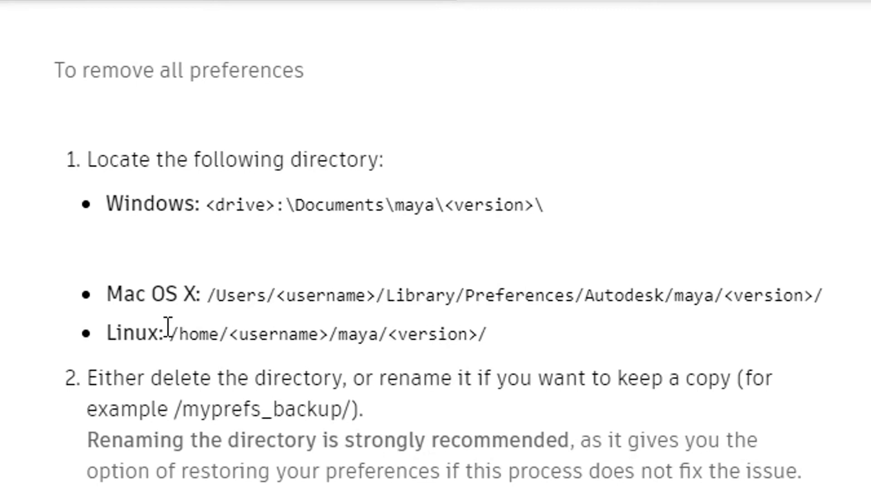
{"action": "mouse_move", "coordinate": [387, 319]}
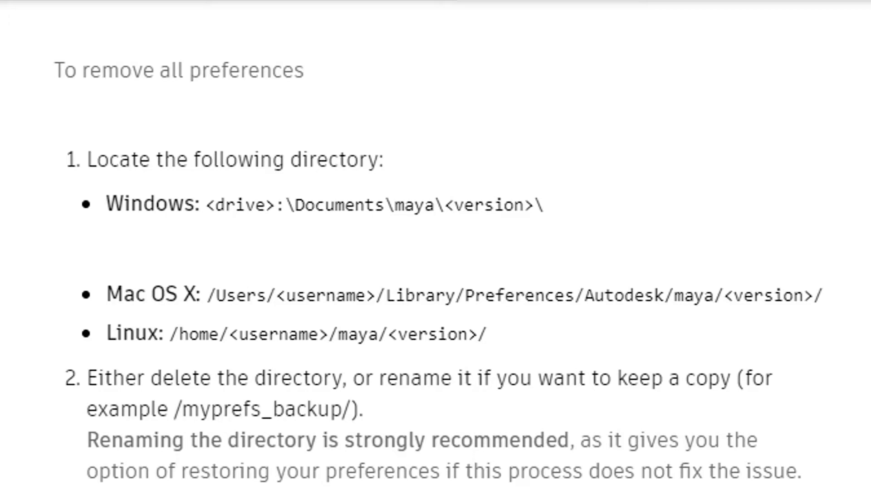
- Scroll to the note on Edit > Restore Default Settings and the tip about removing preferences after updates
{"action": "scroll", "scroll_direction": "up", "scroll_amount": 3}
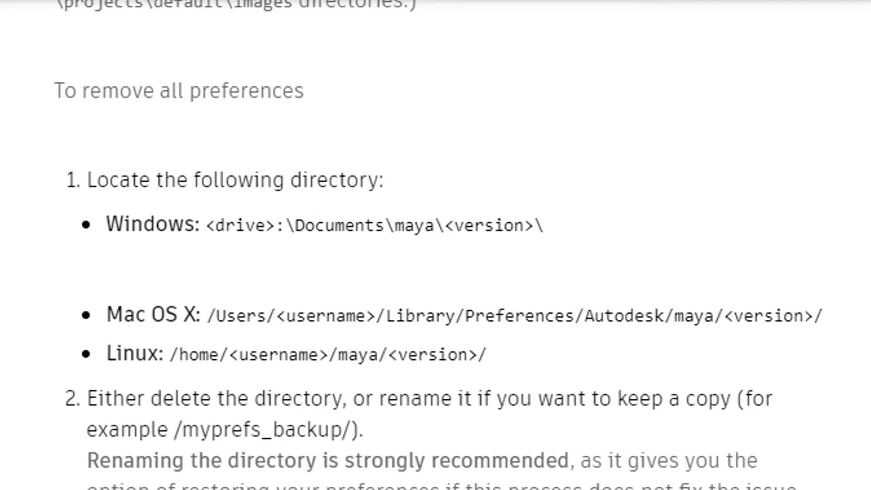
{"action": "scroll", "scroll_direction": "down", "scroll_amount": 3}
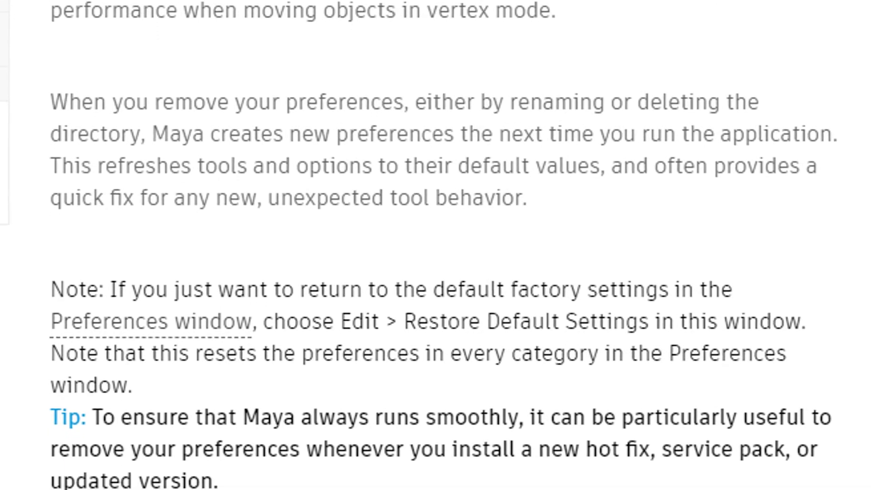
{"action": "scroll", "scroll_direction": "down", "scroll_amount": 3}
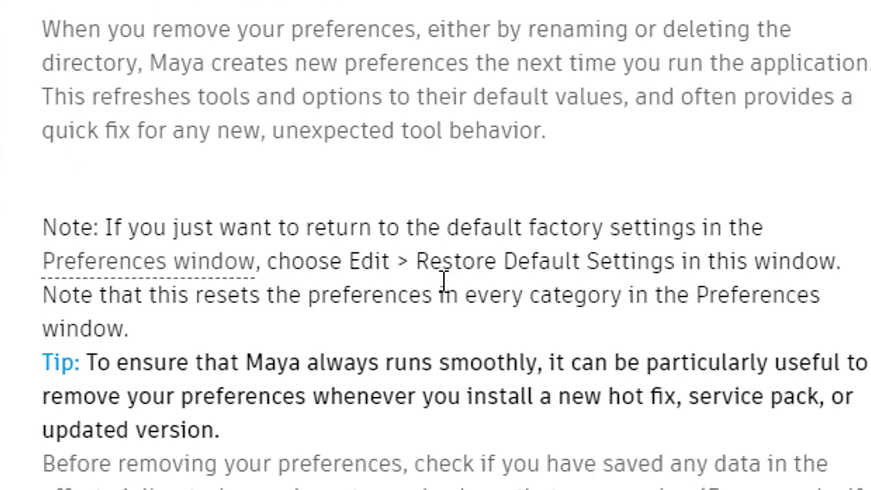
{"action": "scroll", "scroll_direction": "down", "scroll_amount": 3}
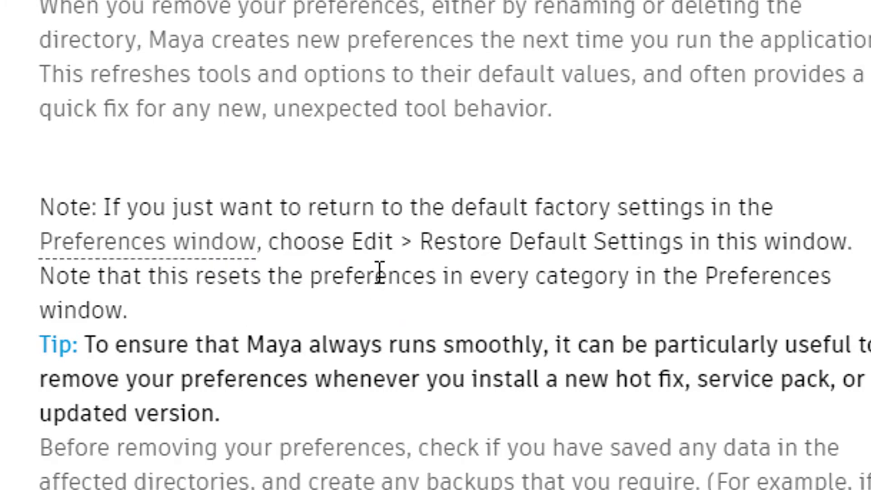
{"action": "mouse_move", "coordinate": [700, 278]}
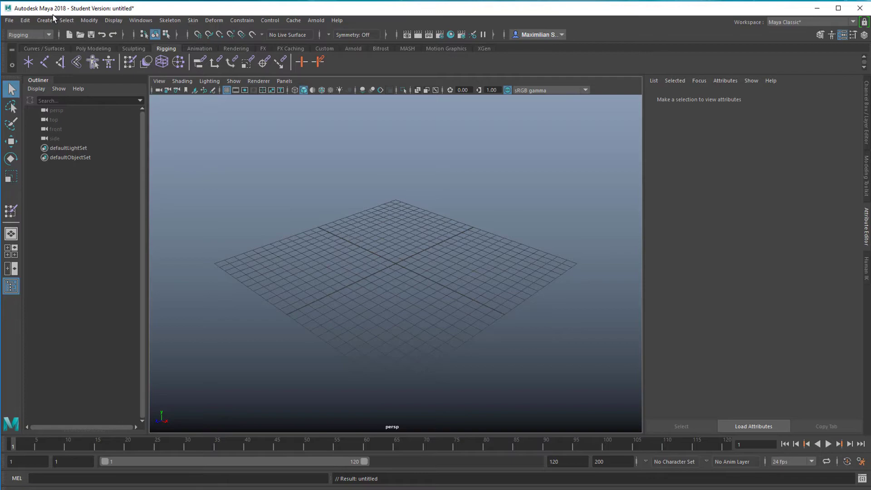
- Switch to Maya 2018 and browse its Edit menu, then the Windows menu of editors and preferences
{"action": "left_click", "coordinate": [45, 20]}
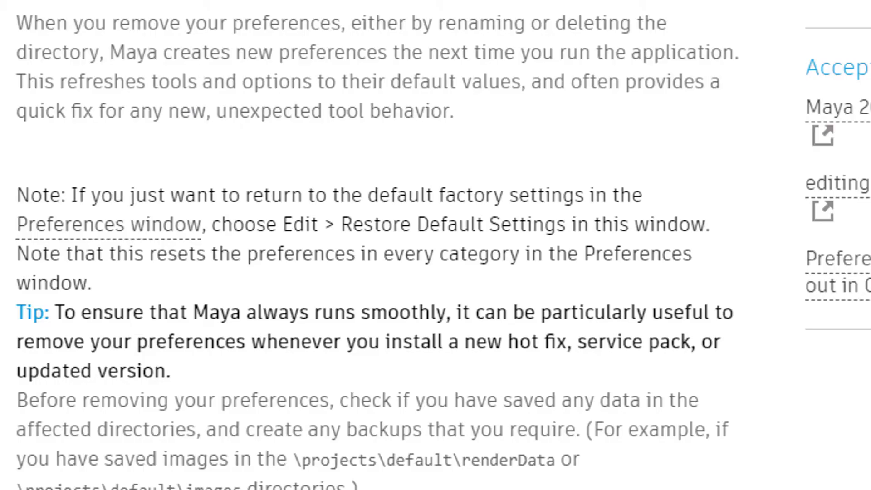
{"action": "left_click", "coordinate": [51, 7]}
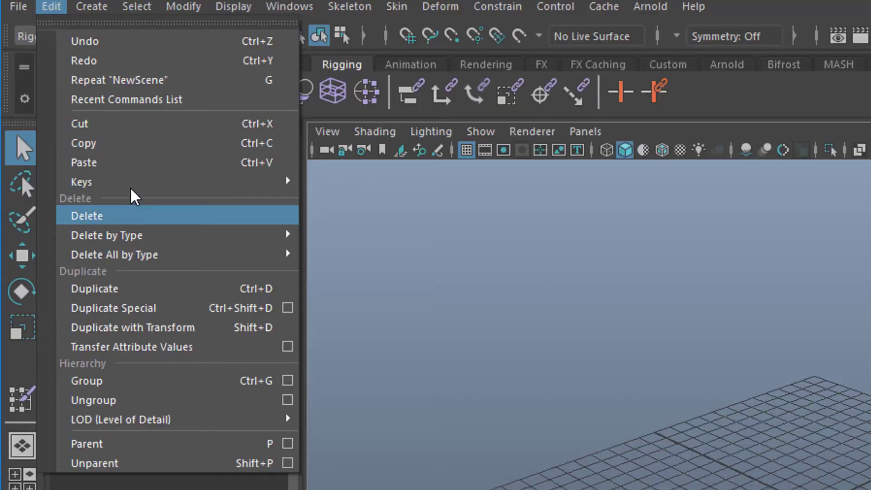
{"action": "mouse_move", "coordinate": [178, 181]}
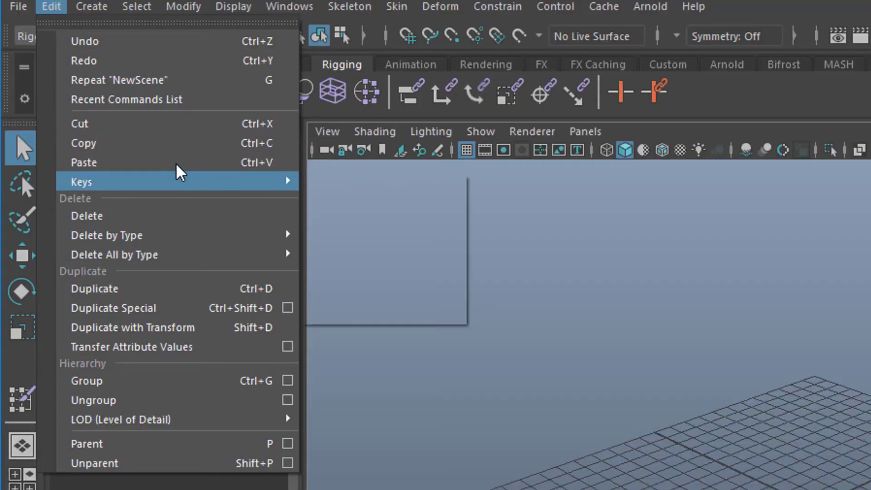
{"action": "left_click", "coordinate": [289, 7]}
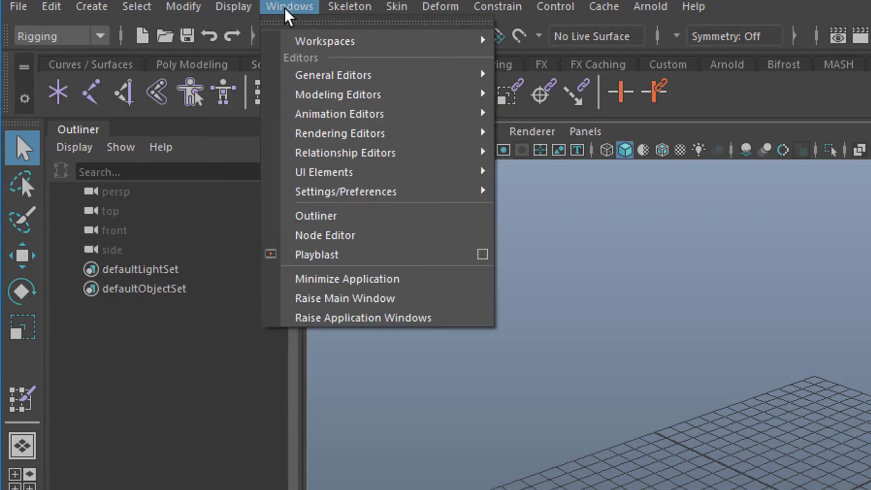
{"action": "mouse_move", "coordinate": [386, 215]}
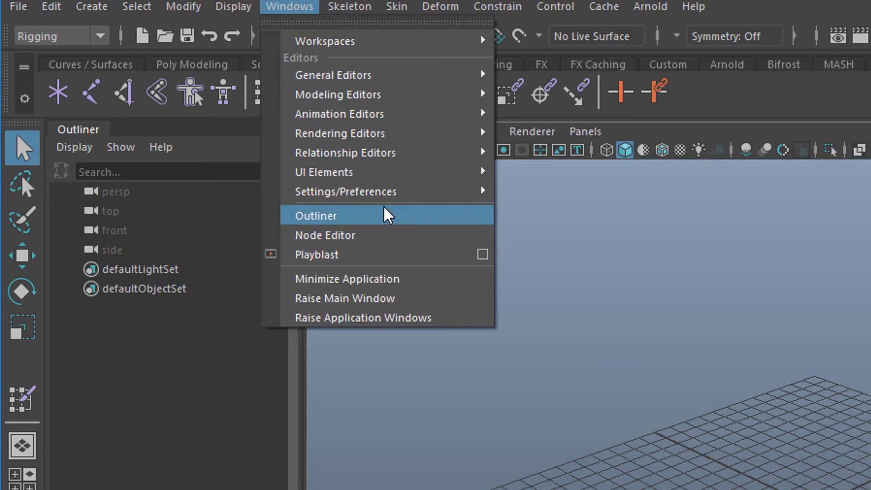
{"action": "mouse_move", "coordinate": [345, 191]}
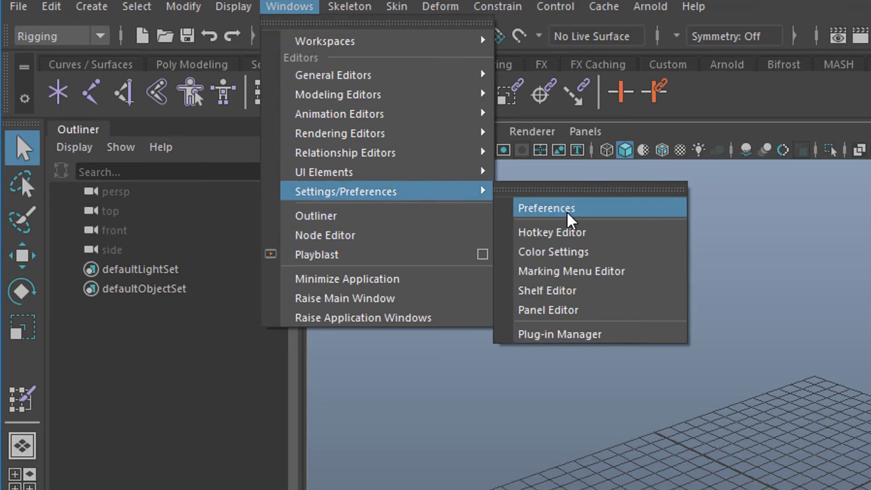
{"action": "mouse_move", "coordinate": [610, 216]}
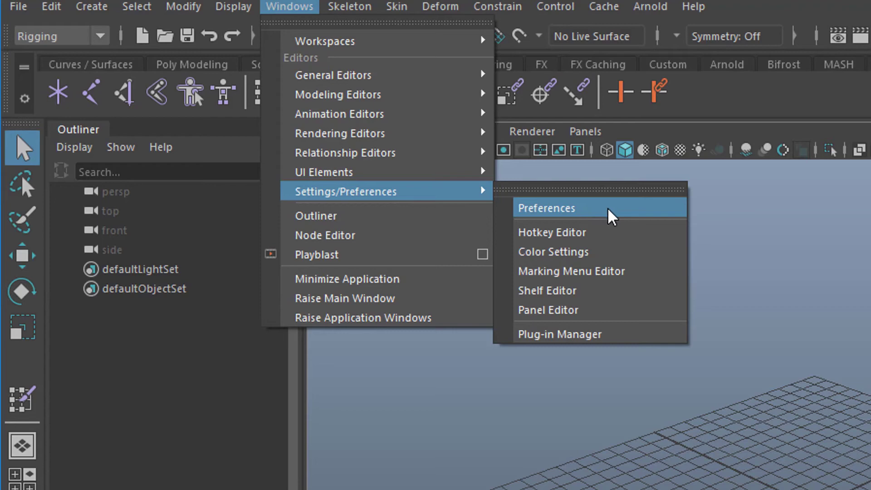
{"action": "mouse_move", "coordinate": [622, 221]}
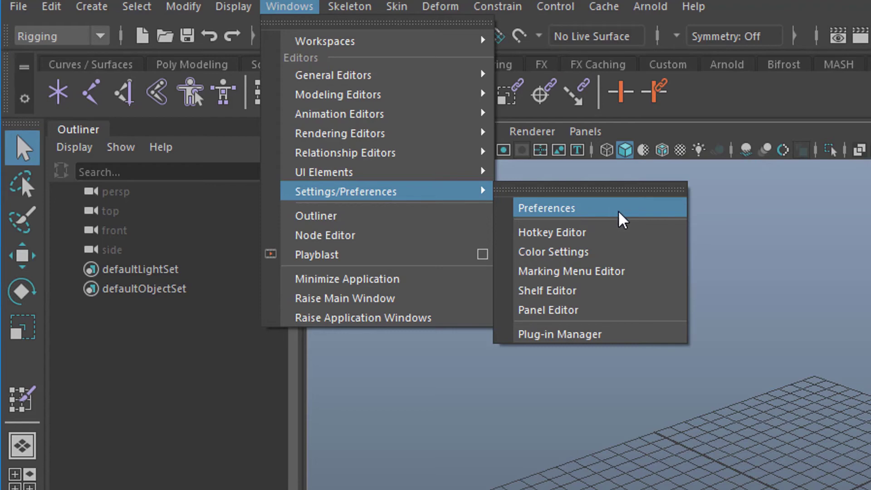
{"action": "mouse_move", "coordinate": [625, 221]}
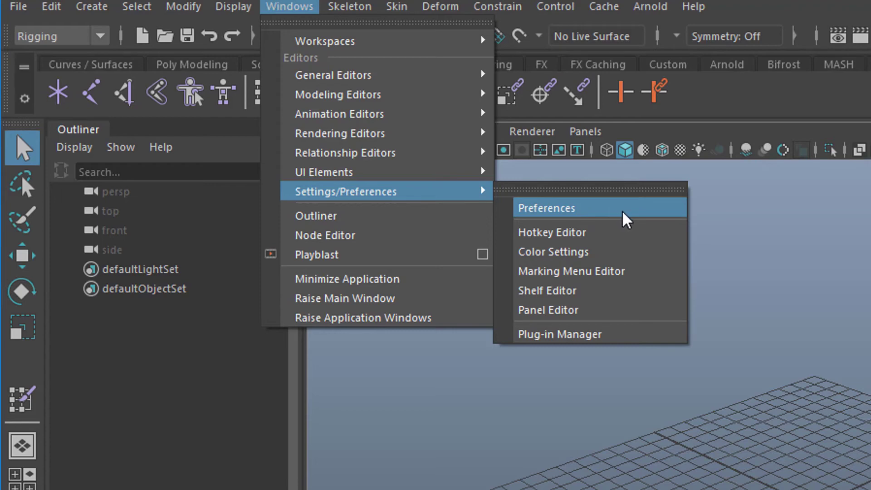
- Choose Preferences under Windows > Settings/Preferences to bring up Maya's Preferences window
{"action": "left_click", "coordinate": [546, 207]}
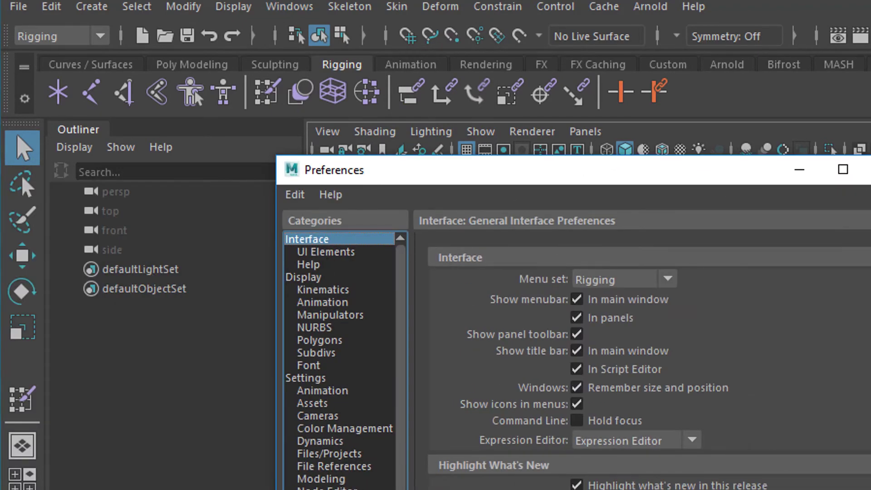
{"action": "mouse_move", "coordinate": [425, 438]}
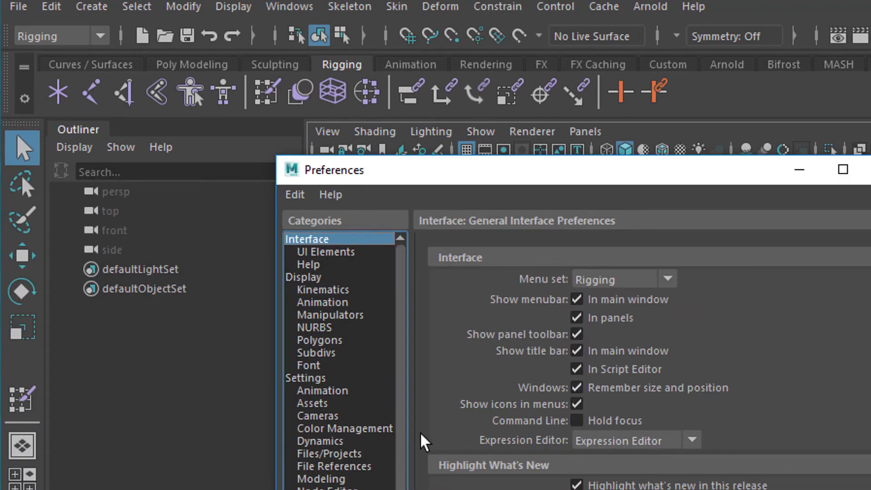
- Reveal the Preferences window's Edit options, including Revert to Saved and Restore Default Settings
{"action": "left_click", "coordinate": [294, 194]}
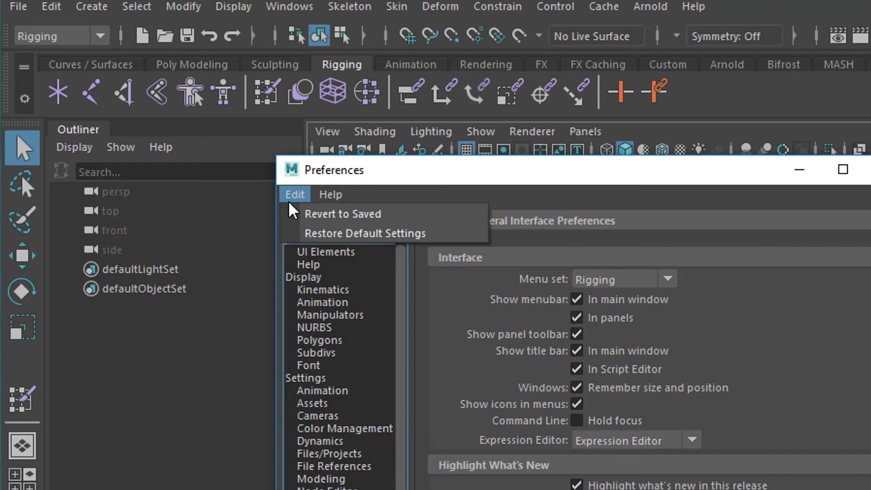
{"action": "mouse_move", "coordinate": [393, 233]}
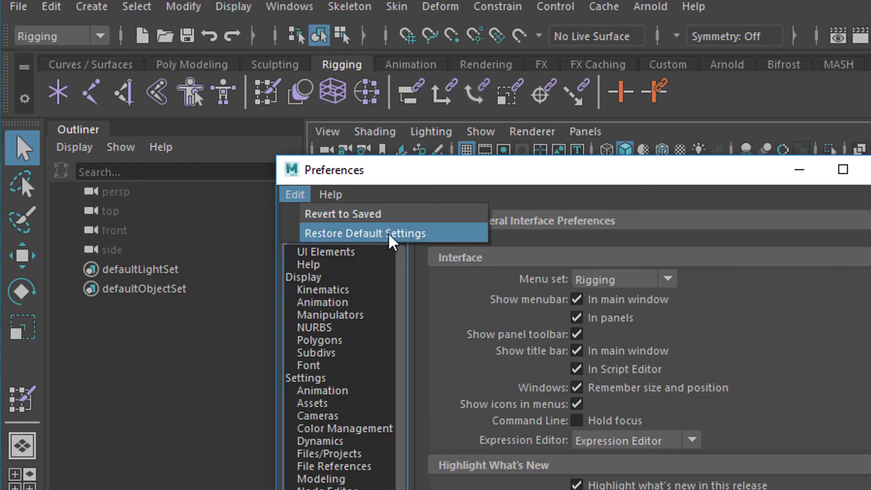
{"action": "mouse_move", "coordinate": [463, 244]}
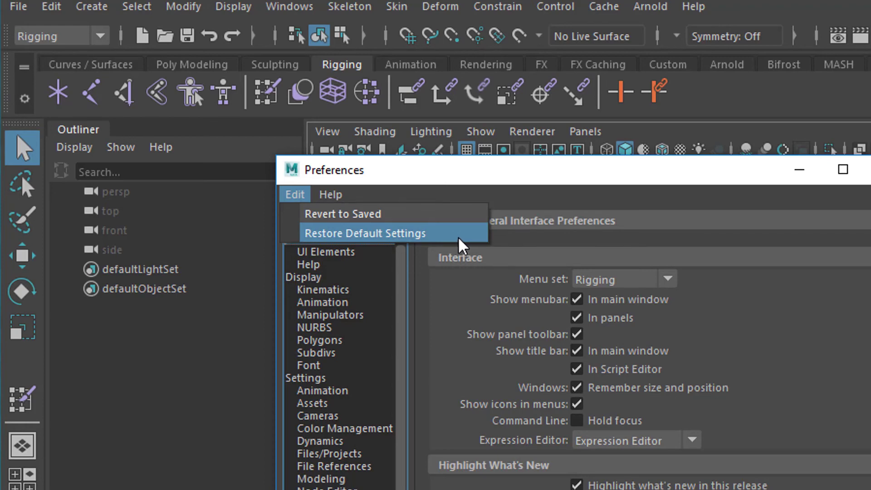
{"action": "mouse_move", "coordinate": [450, 240]}
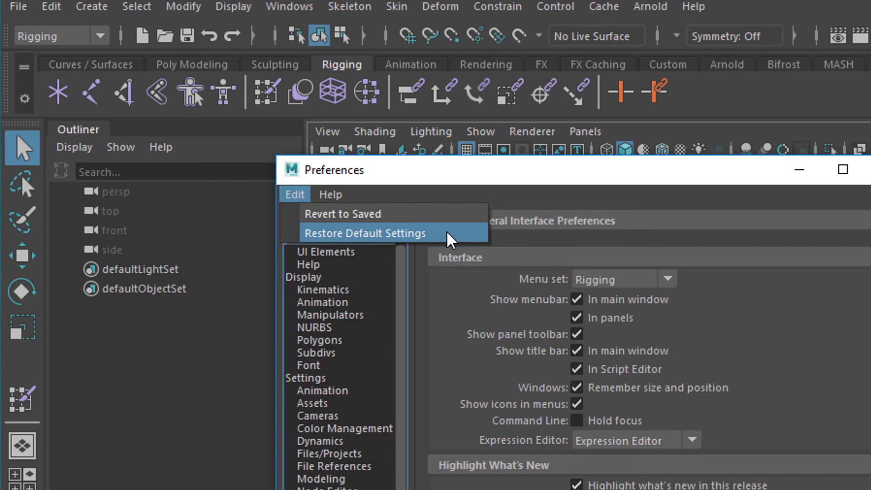
{"action": "mouse_move", "coordinate": [455, 243]}
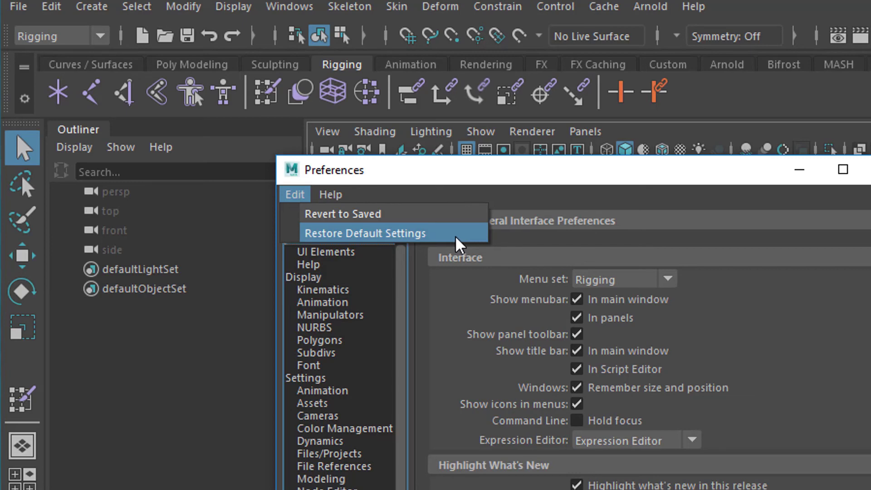
{"action": "mouse_move", "coordinate": [451, 242]}
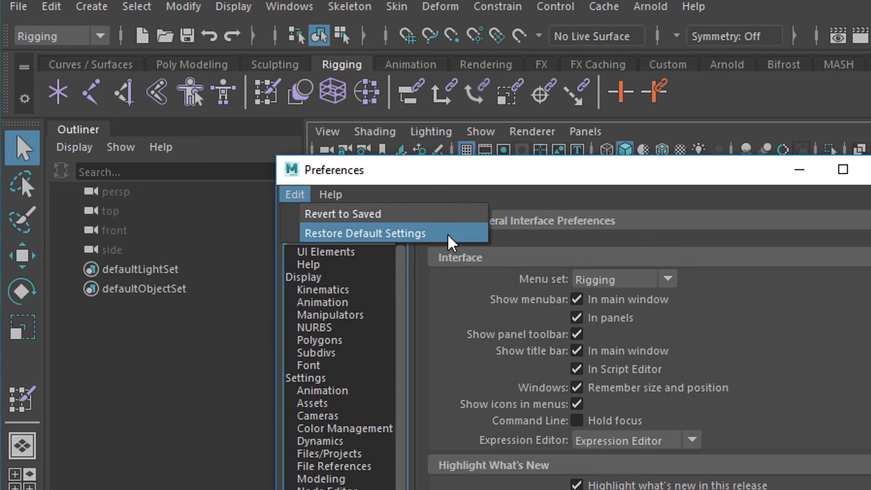
{"action": "mouse_move", "coordinate": [454, 244]}
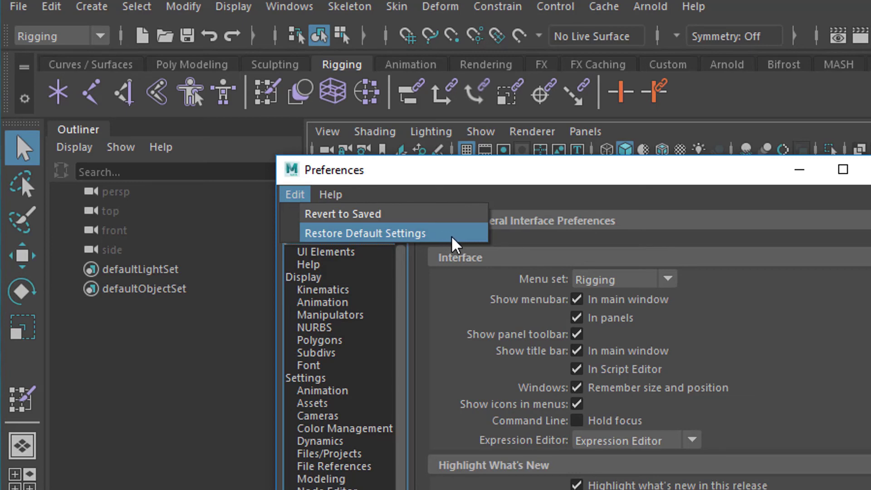
{"action": "mouse_move", "coordinate": [458, 248]}
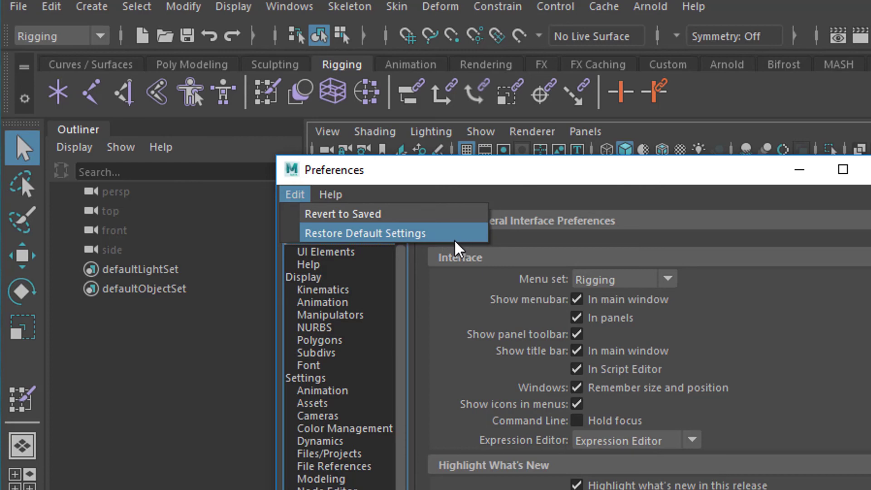
{"action": "mouse_move", "coordinate": [398, 232]}
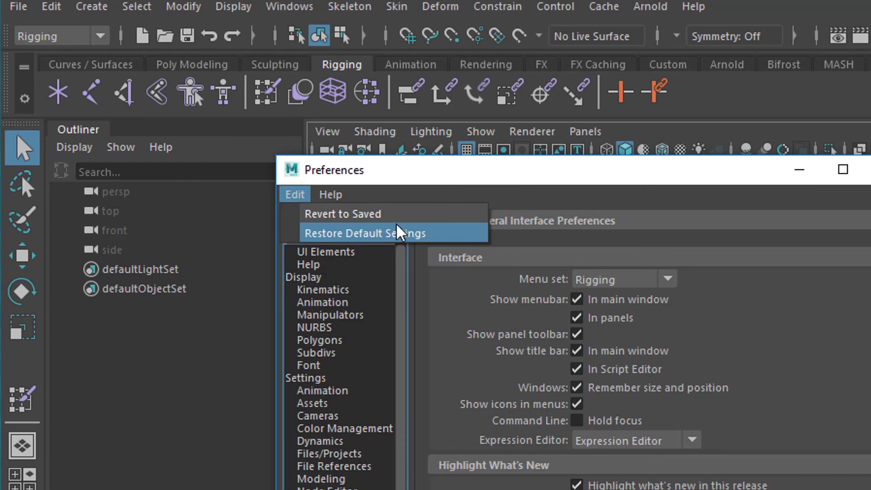
{"action": "mouse_move", "coordinate": [469, 239]}
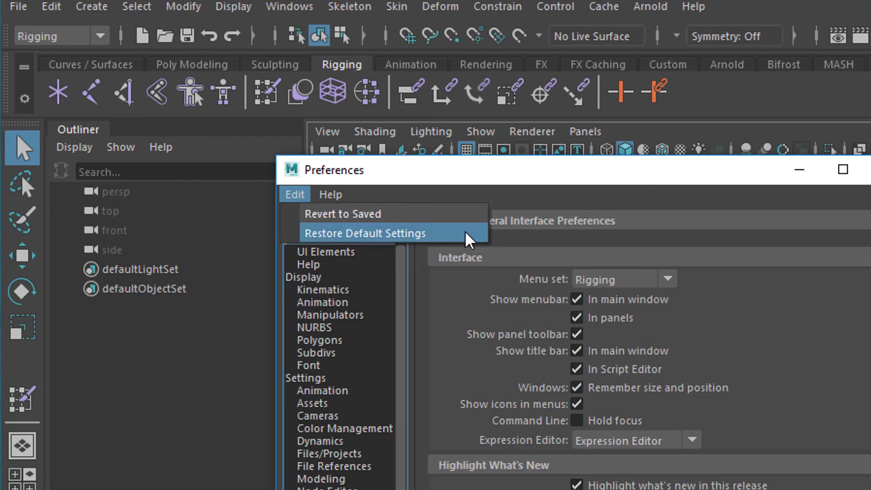
{"action": "mouse_move", "coordinate": [470, 249]}
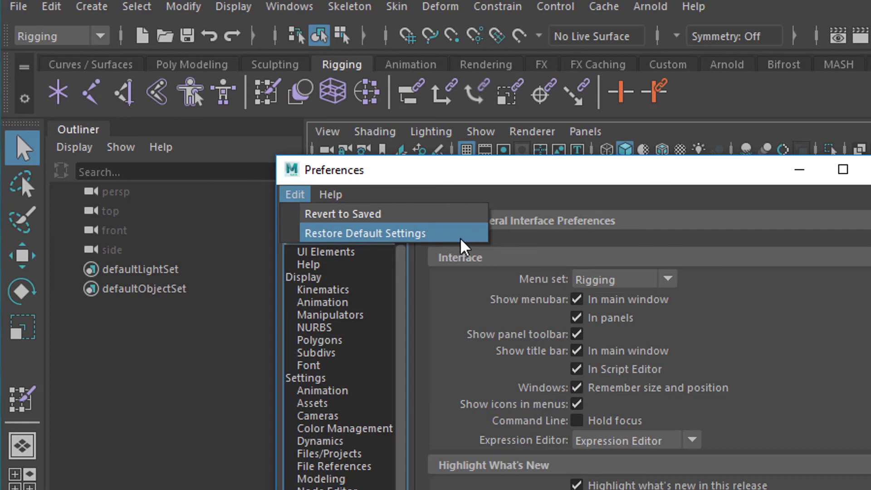
{"action": "mouse_move", "coordinate": [455, 252]}
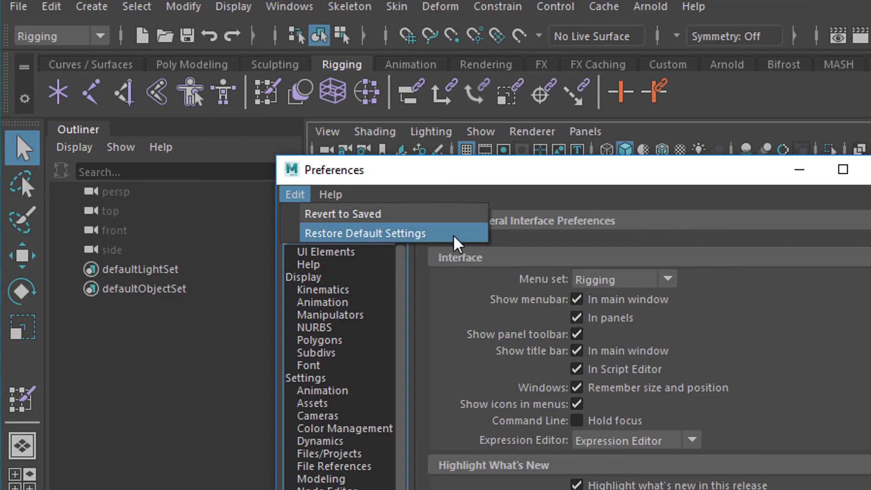
{"action": "mouse_move", "coordinate": [460, 245]}
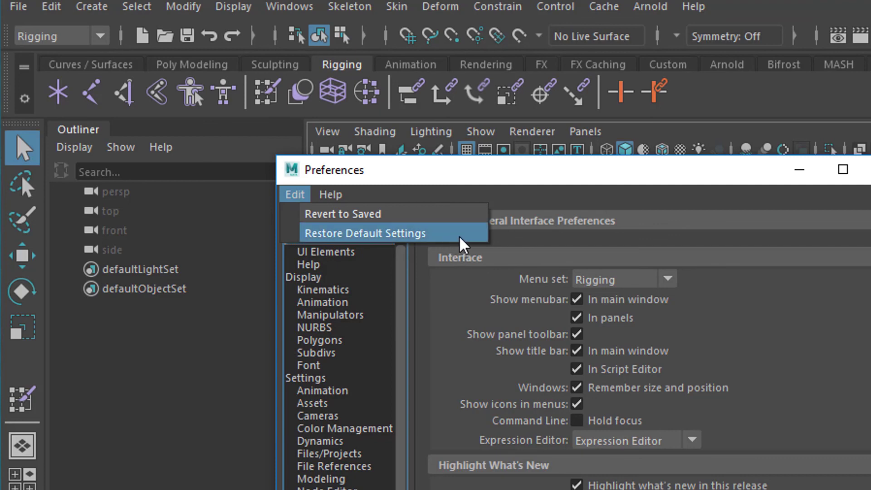